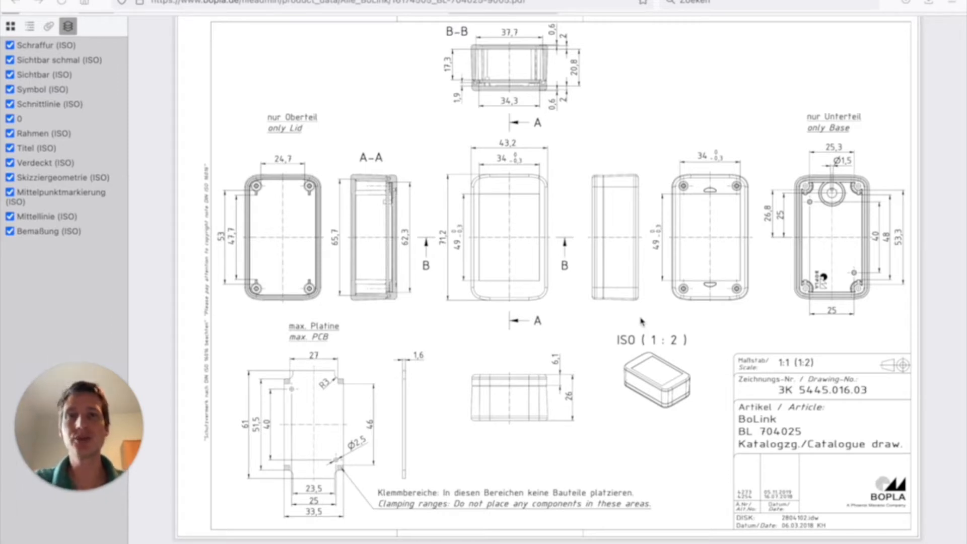
mouse_move(488, 395)
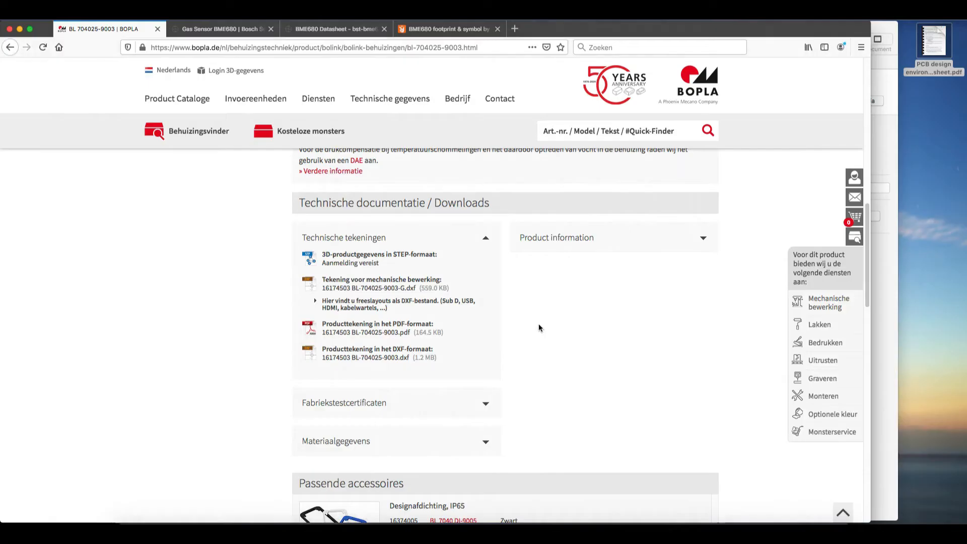
mouse_move(395, 265)
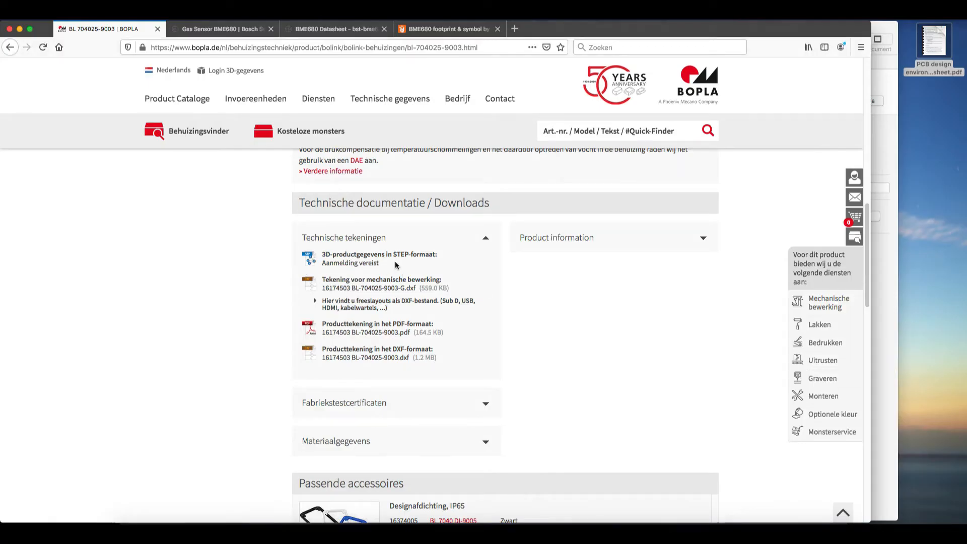
mouse_move(395, 265)
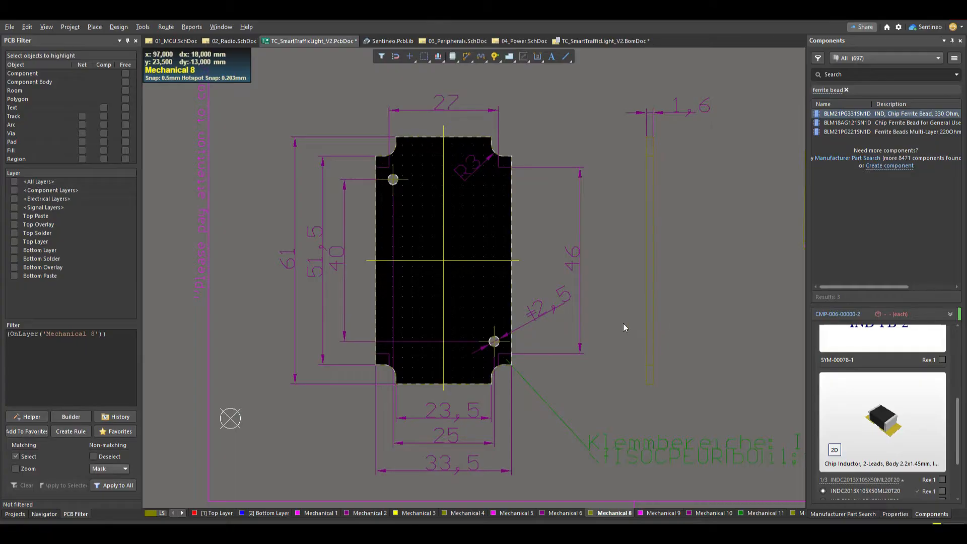
mouse_move(118, 27)
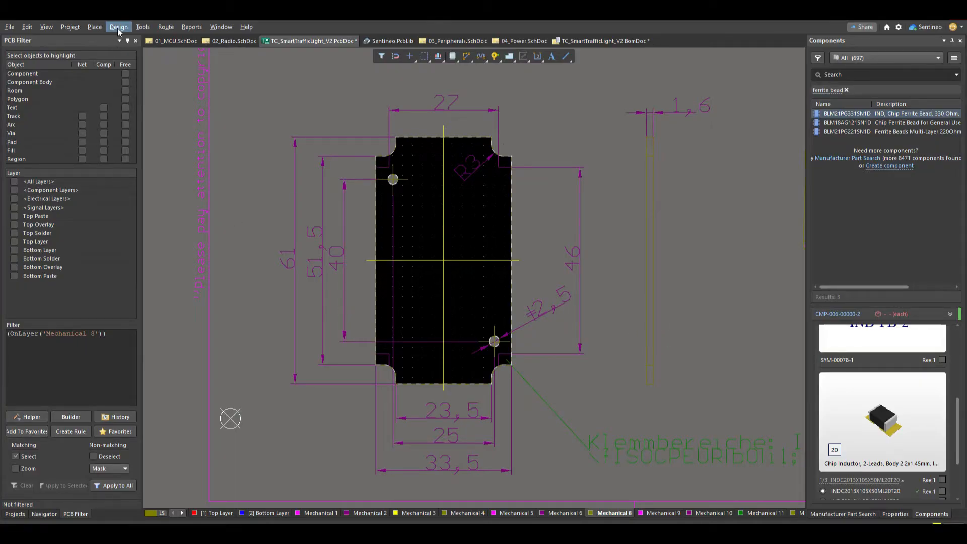
Step: Load the enclosure STEP model 16174503_BL-704025-9003.stp as a 3D body via Place > 3D Body
click(95, 27)
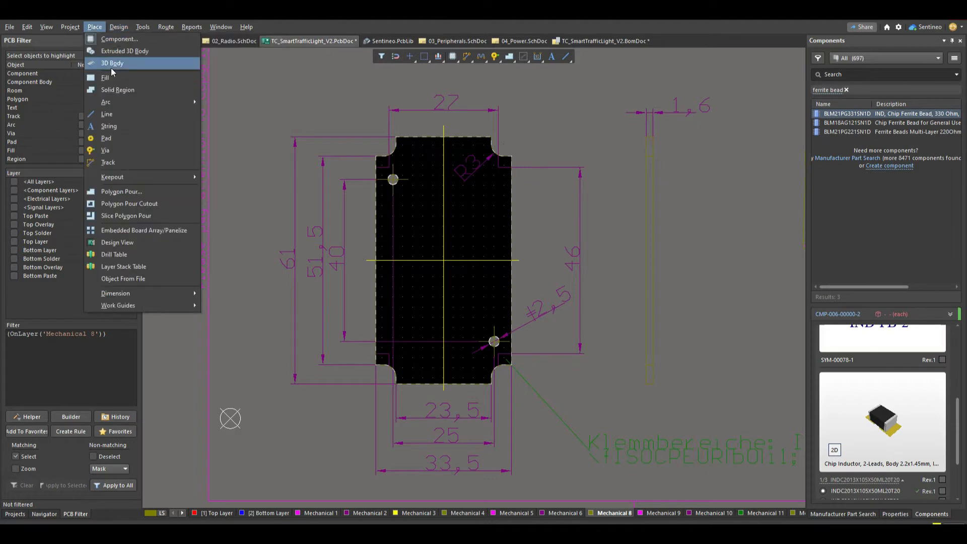
click(112, 62)
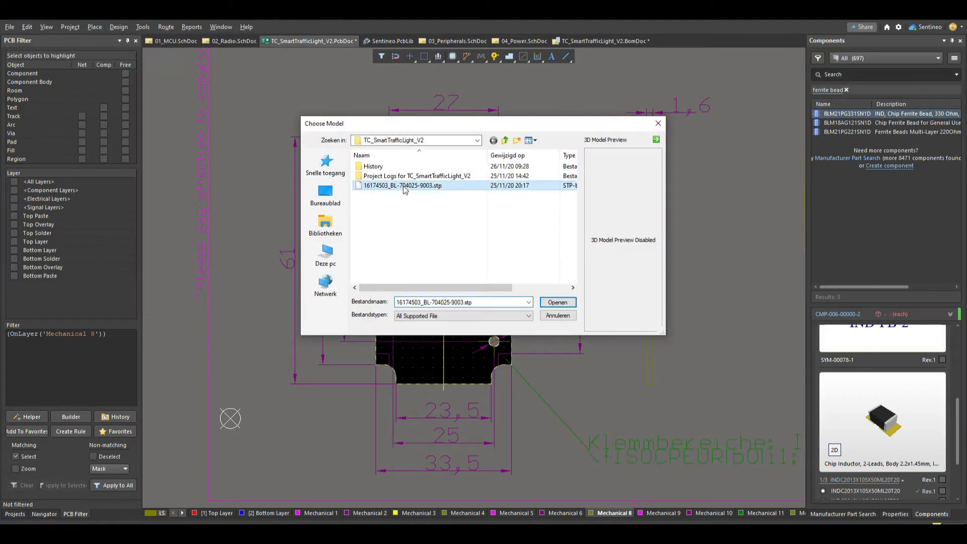
click(556, 302)
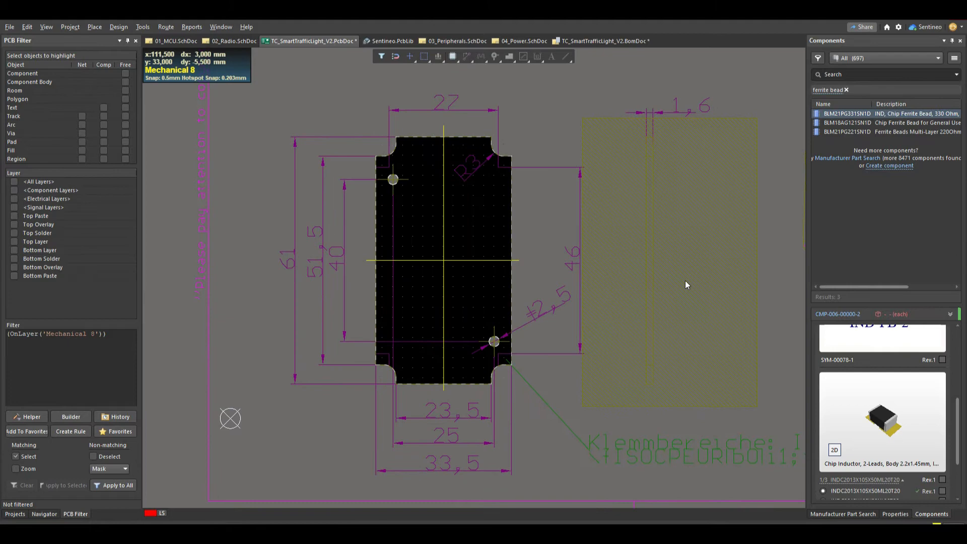
Step: Drop the enclosure body onto the outline, then set Rotation Z to 90° and Opacity to 24% in Properties
click(444, 268)
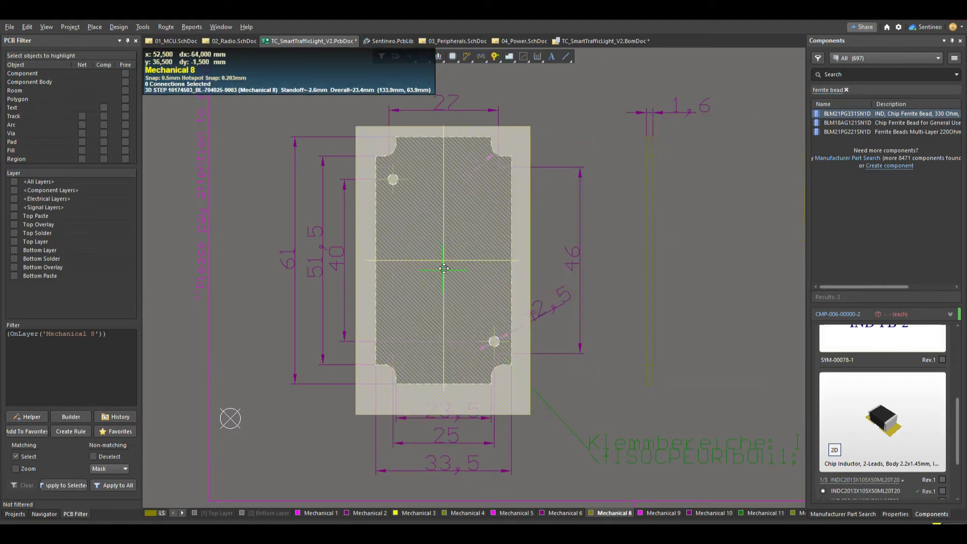
mouse_move(444, 262)
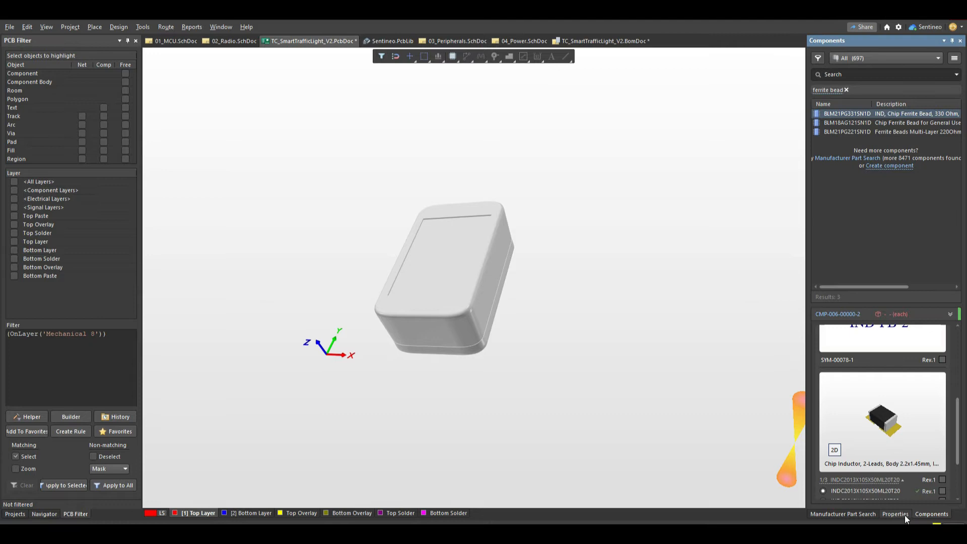
click(895, 514)
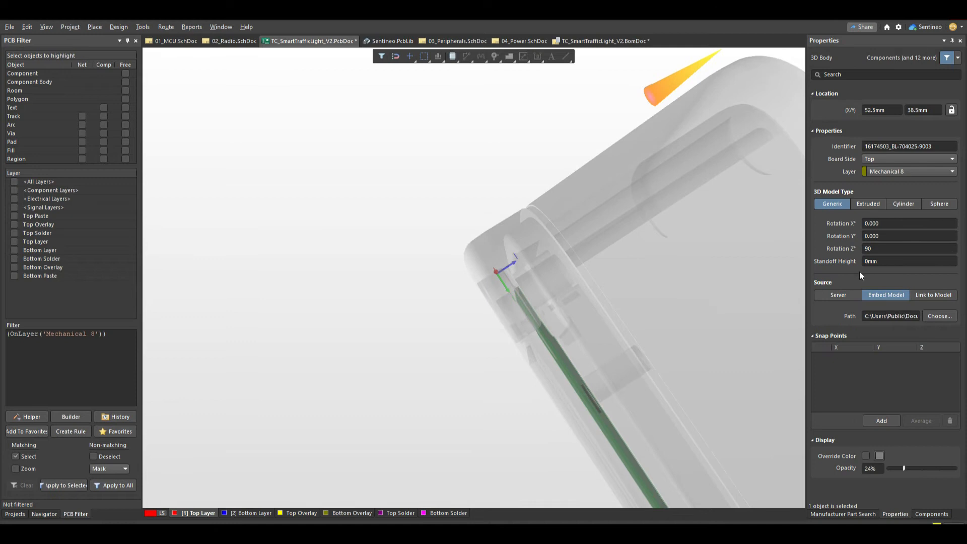
Step: Set the enclosure body's Standoff Height to -2mm so the board sits inside the housing
click(907, 261)
text(-2)
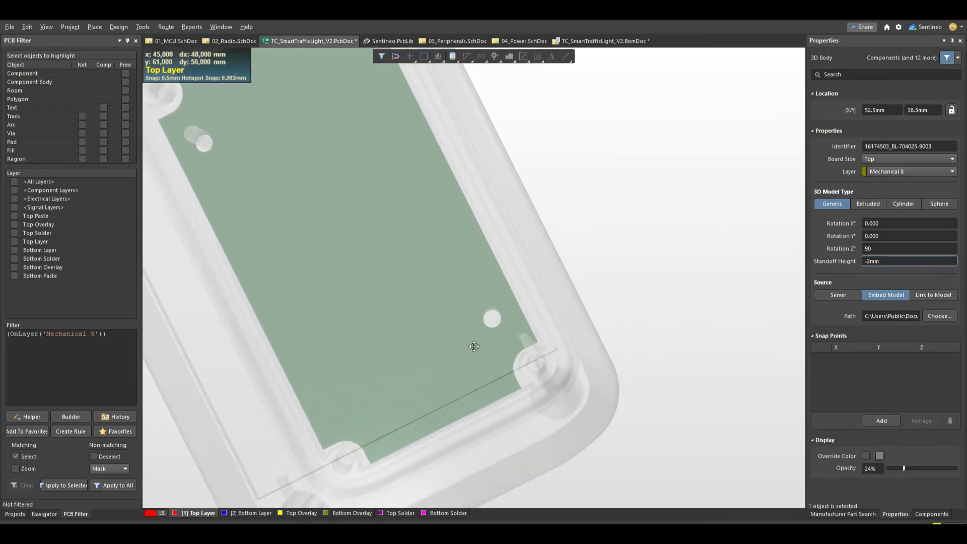
Step: Set the snap grid to 0.025 mm and move the enclosure body to Y location 39mm
scroll(up, 3)
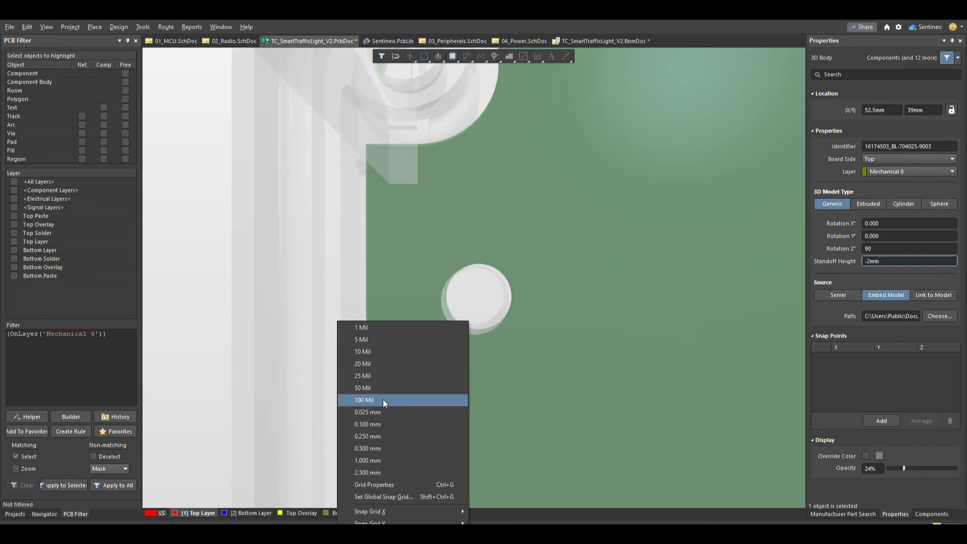
click(364, 400)
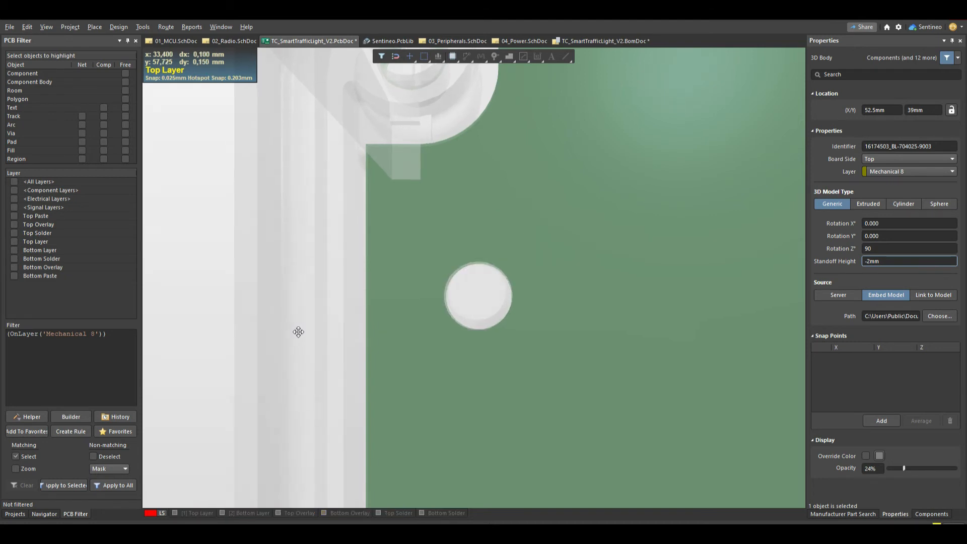
mouse_move(403, 369)
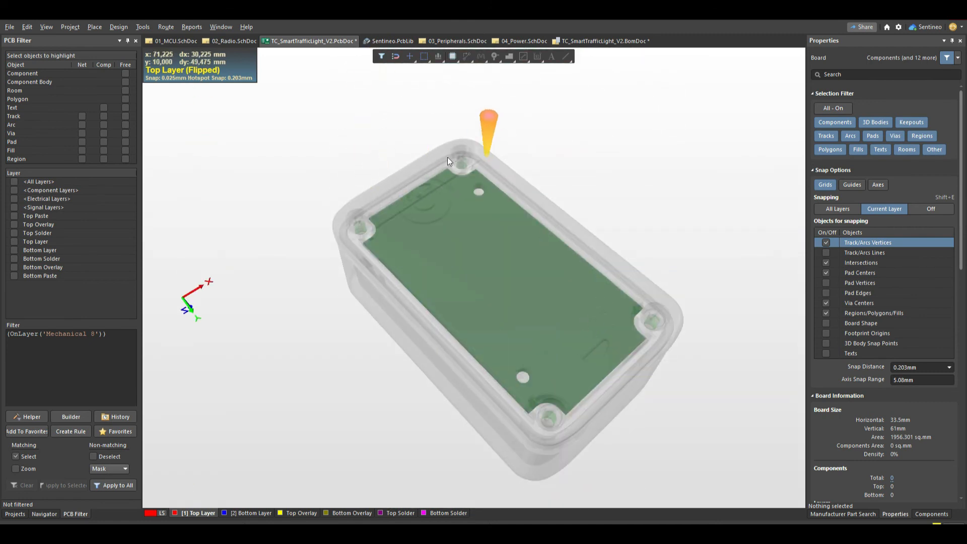
mouse_move(487, 157)
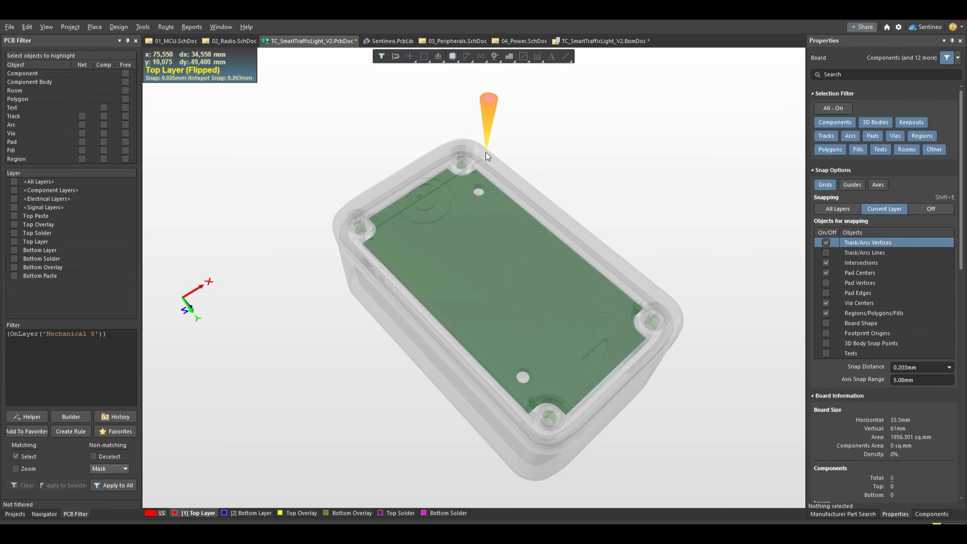
mouse_move(407, 191)
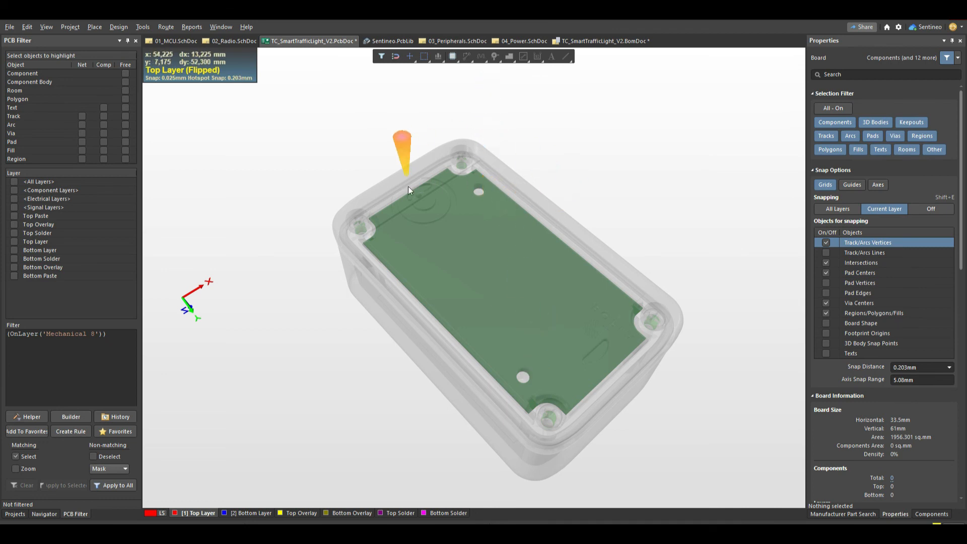
mouse_move(471, 177)
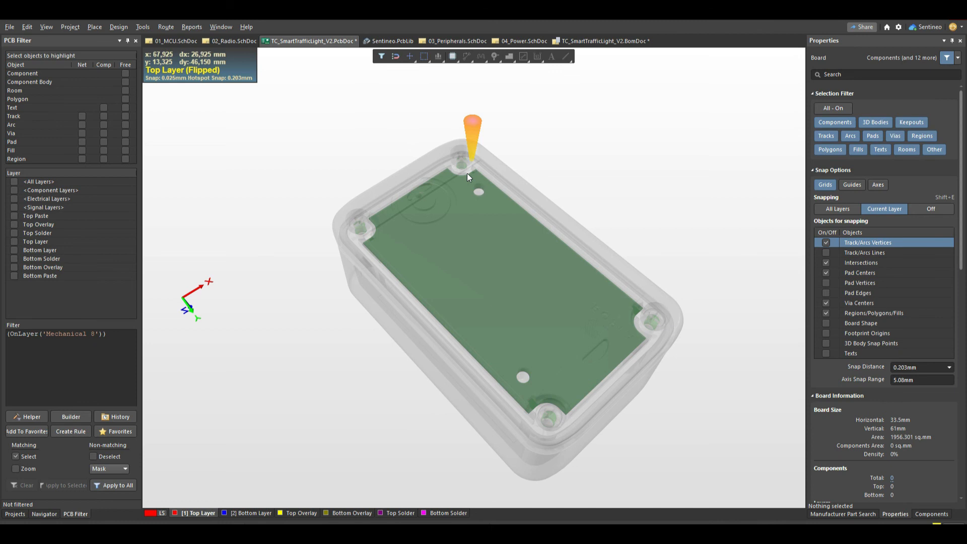
mouse_move(524, 309)
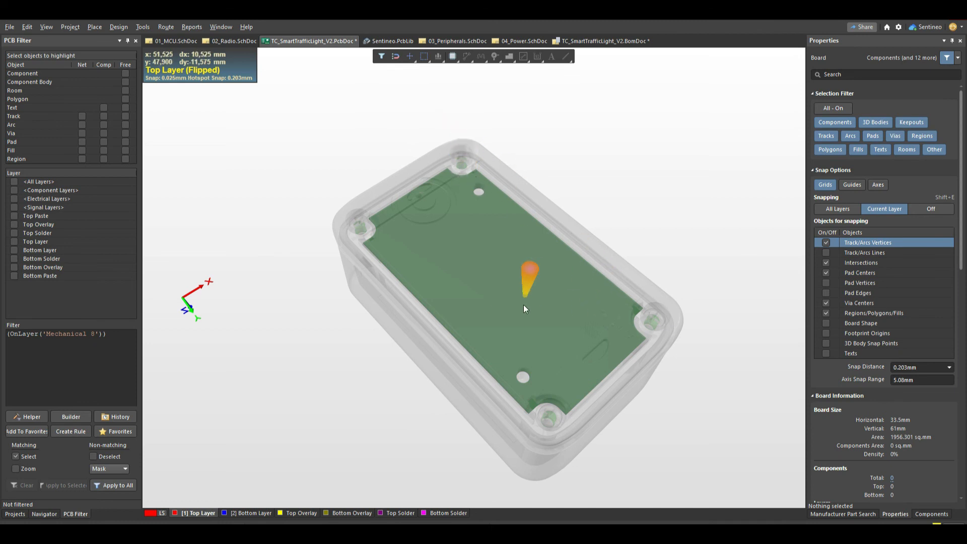
mouse_move(532, 296)
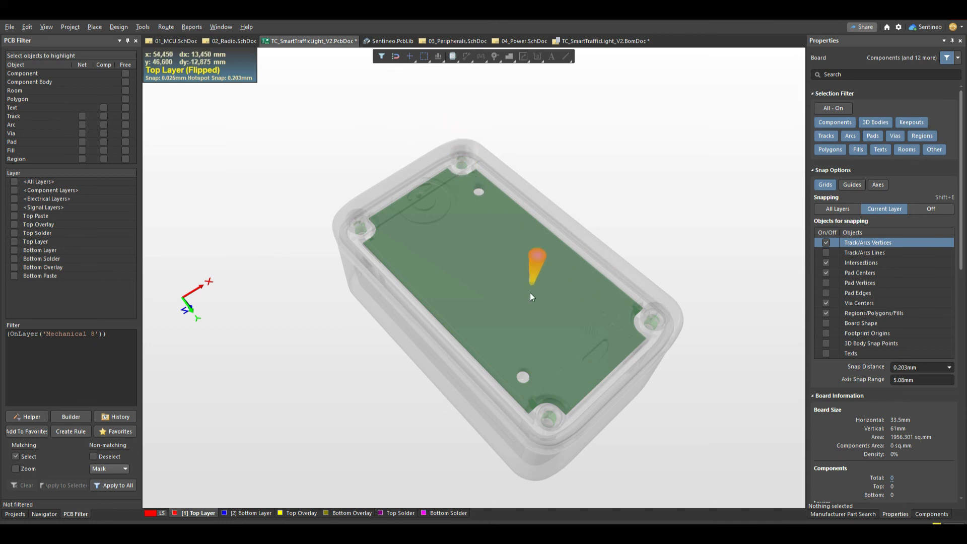